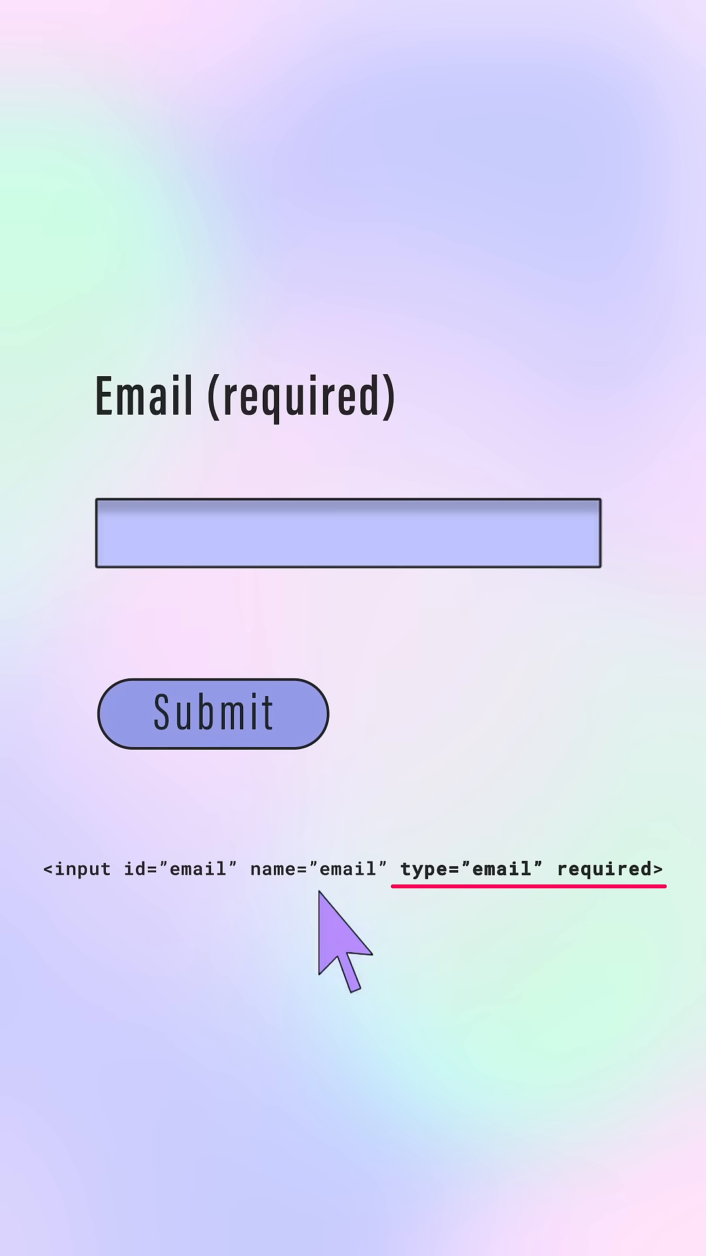
Submit the form with the Email field empty so the 'Please fill out this field' message appears.
click(212, 713)
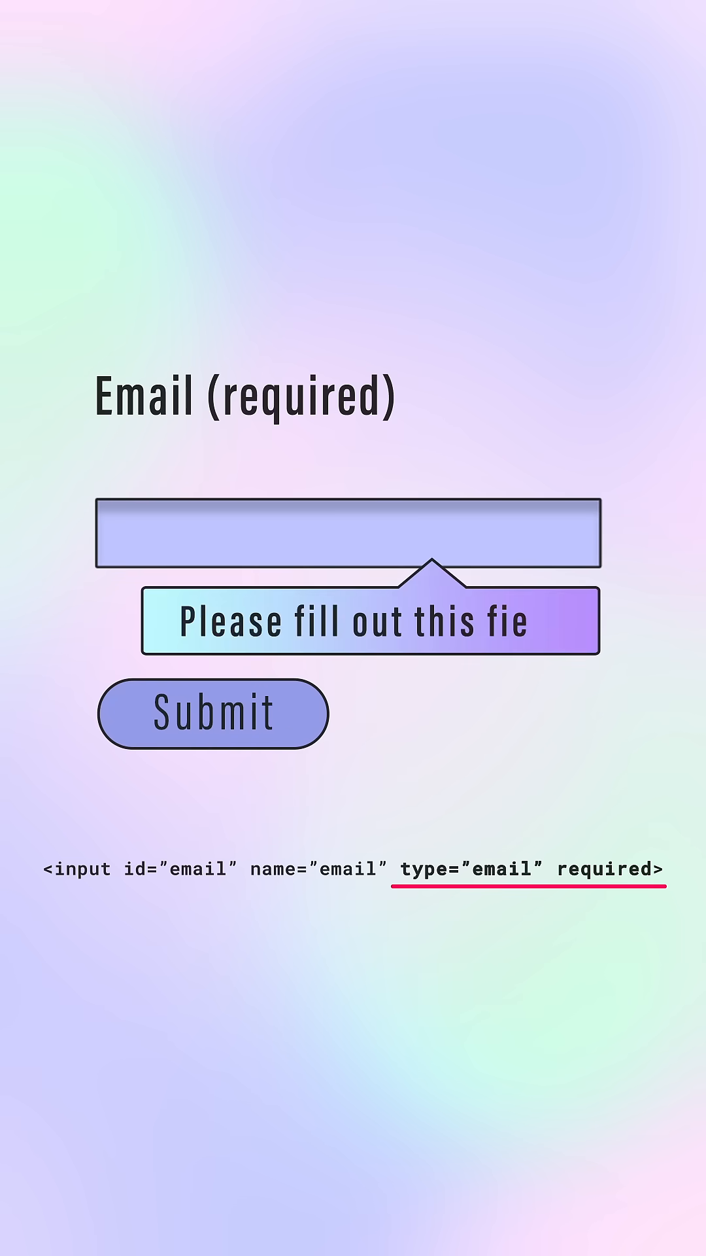